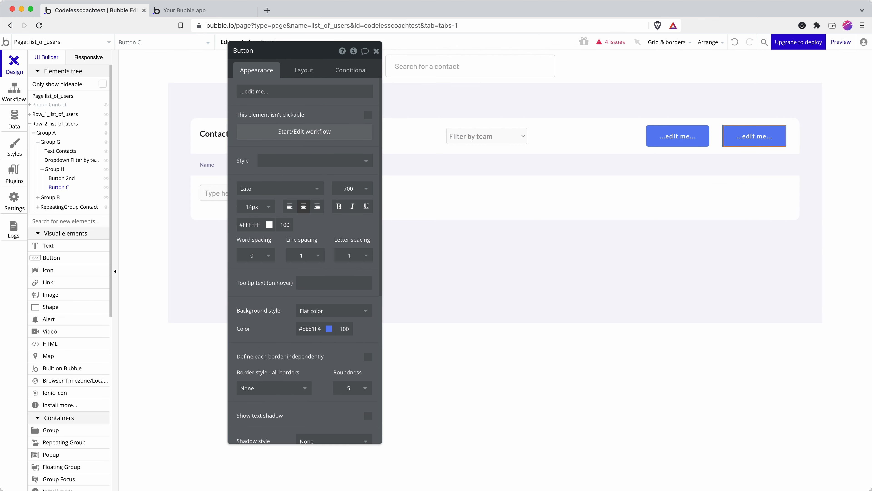
Step: Rename the header button to 'Button Primary' and remove its applied style
{"action": "type", "text": " Primary"}
{"action": "key", "text": "Enter"}
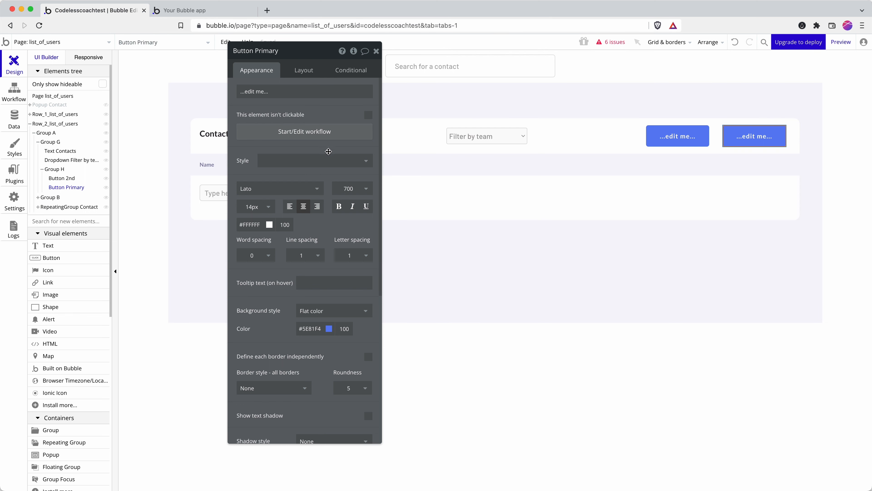
{"action": "left_click", "coordinate": [315, 161]}
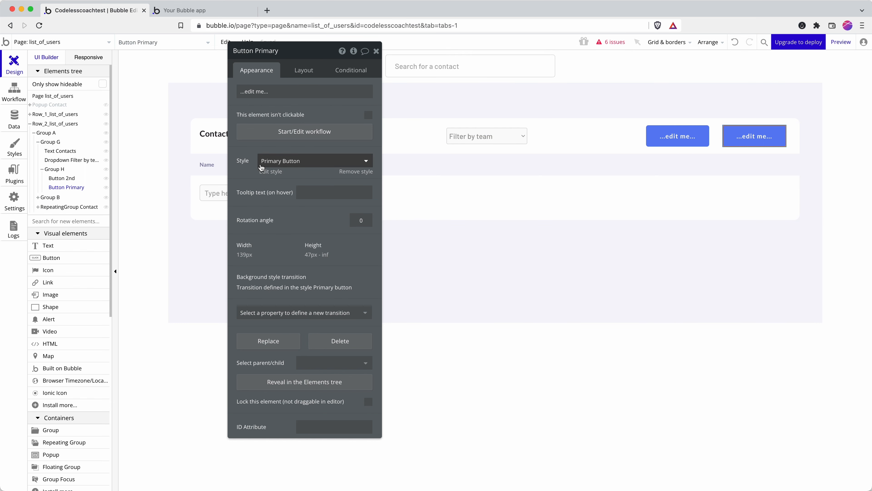
{"action": "mouse_move", "coordinate": [314, 161]}
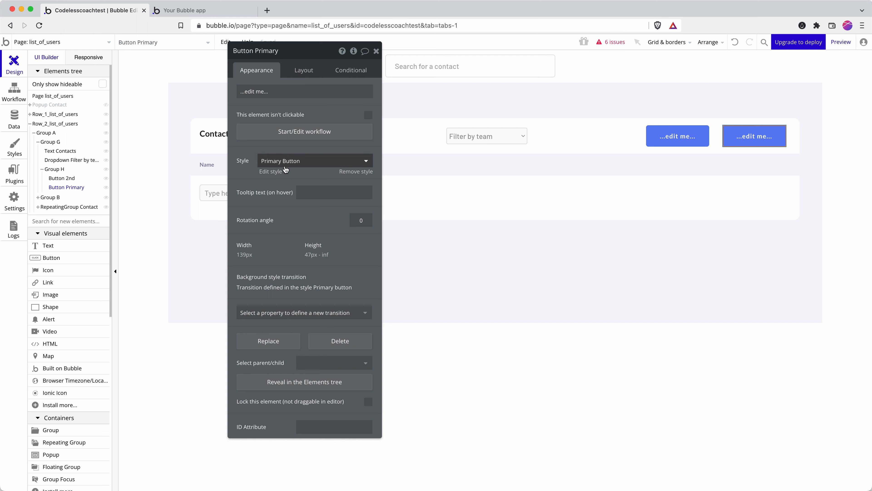
{"action": "left_click", "coordinate": [314, 160]}
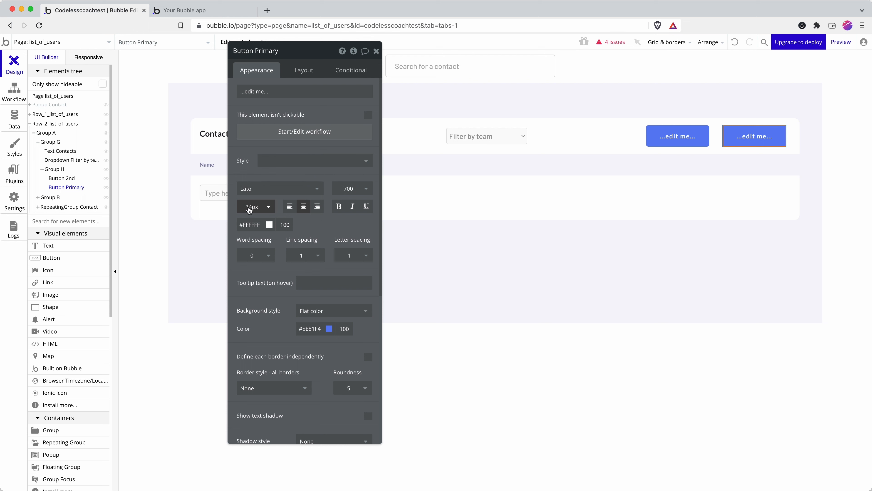
Step: Try a brown background, then apply the Primary Button style and open it for editing
{"action": "left_click", "coordinate": [328, 328]}
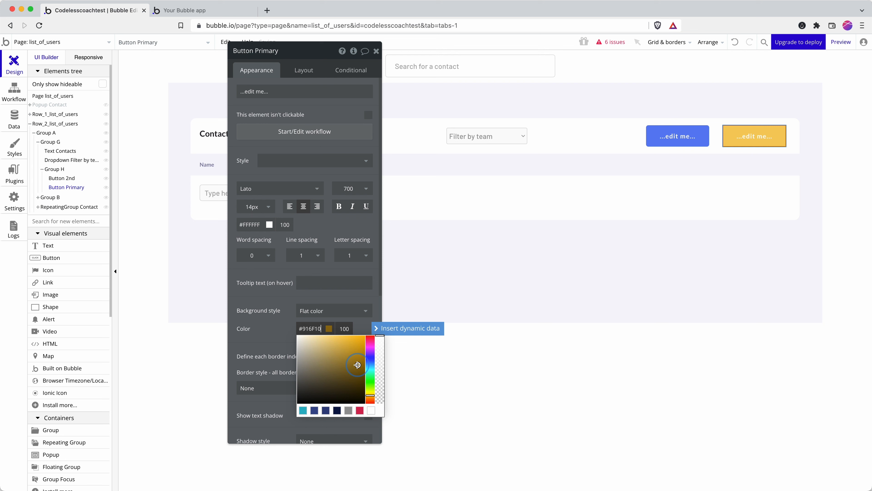
{"action": "left_click", "coordinate": [269, 288]}
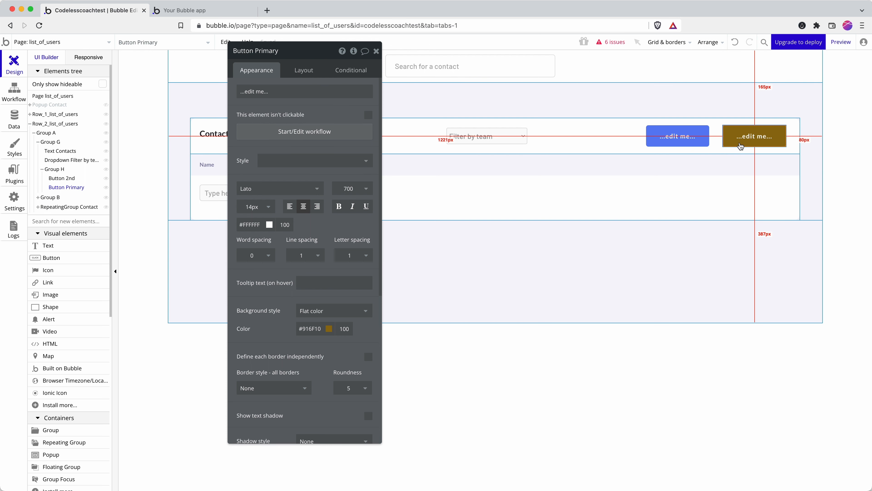
{"action": "left_click", "coordinate": [314, 160]}
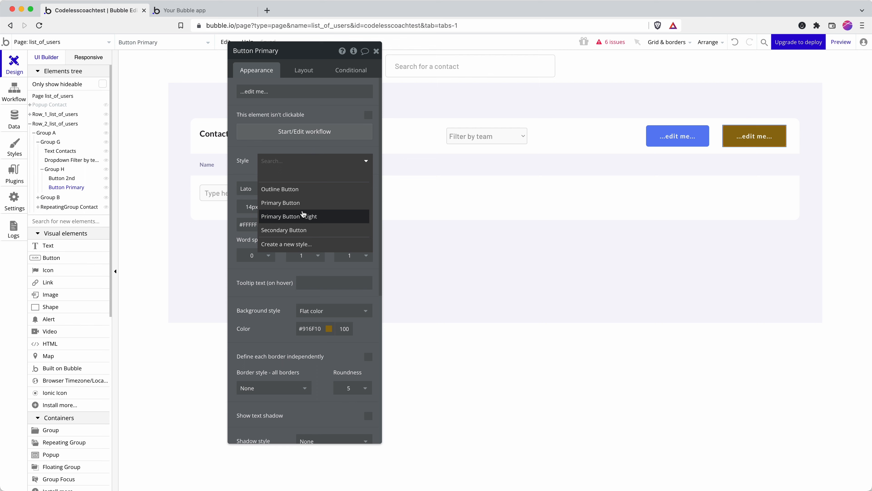
{"action": "left_click", "coordinate": [281, 202]}
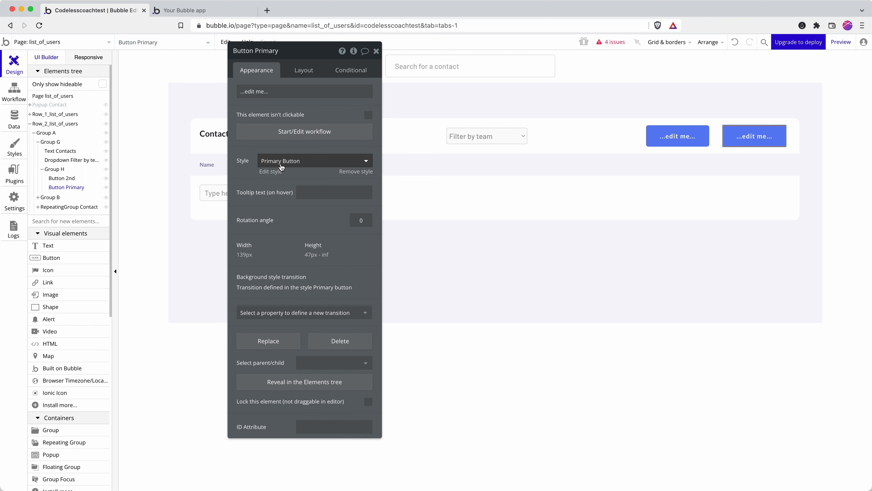
{"action": "left_click", "coordinate": [271, 172]}
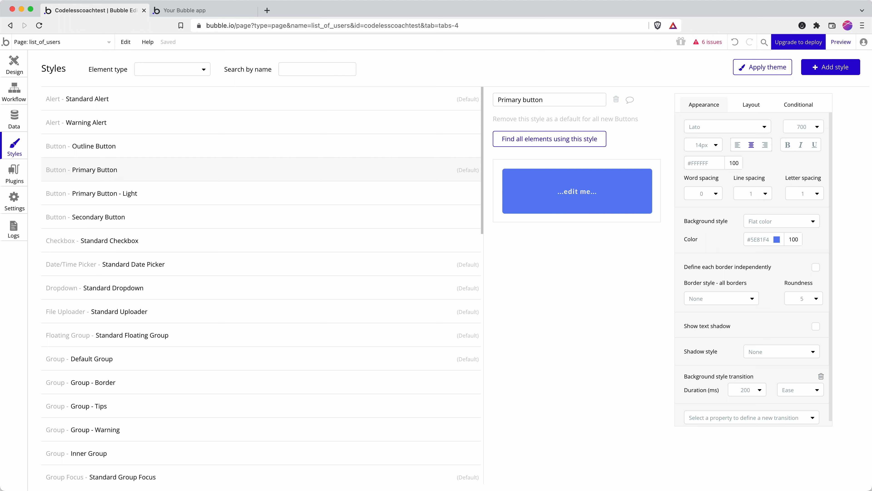
{"action": "mouse_move", "coordinate": [690, 230]}
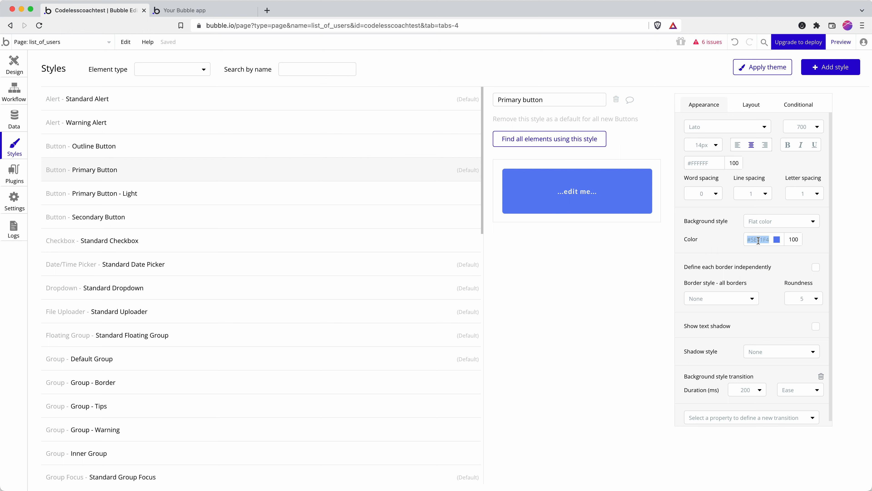
Step: Set the Primary Button style colour to #6440FB and roundness to 20
{"action": "type", "text": "6440FB"}
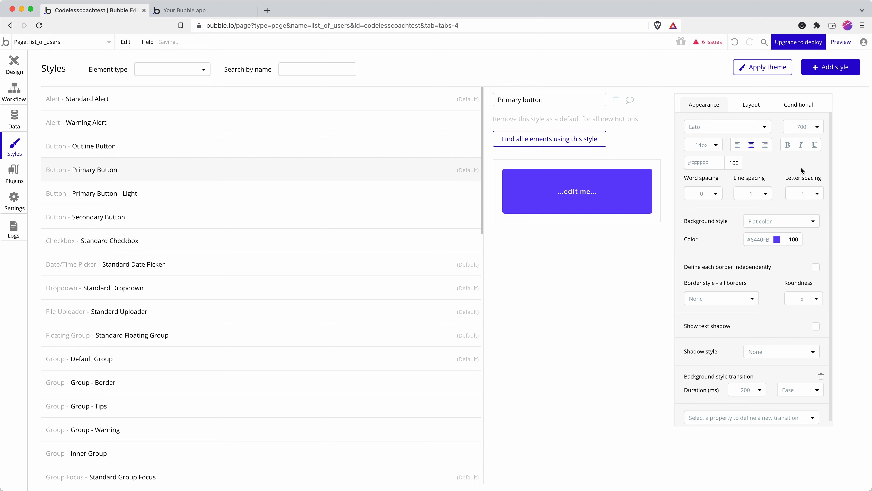
{"action": "left_click", "coordinate": [803, 298]}
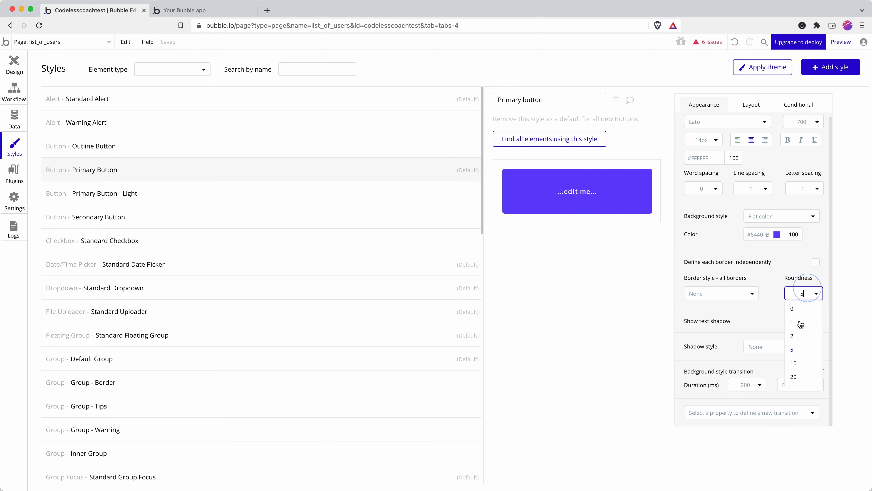
{"action": "left_click", "coordinate": [793, 376]}
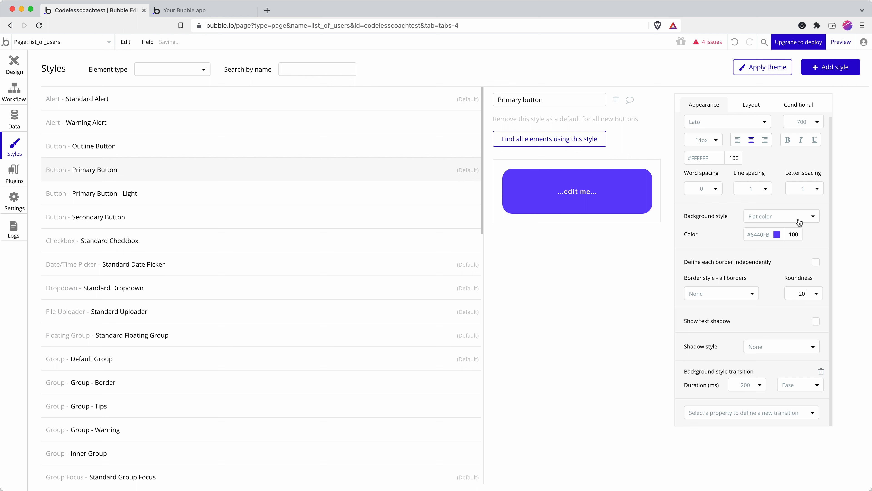
{"action": "left_click", "coordinate": [804, 193]}
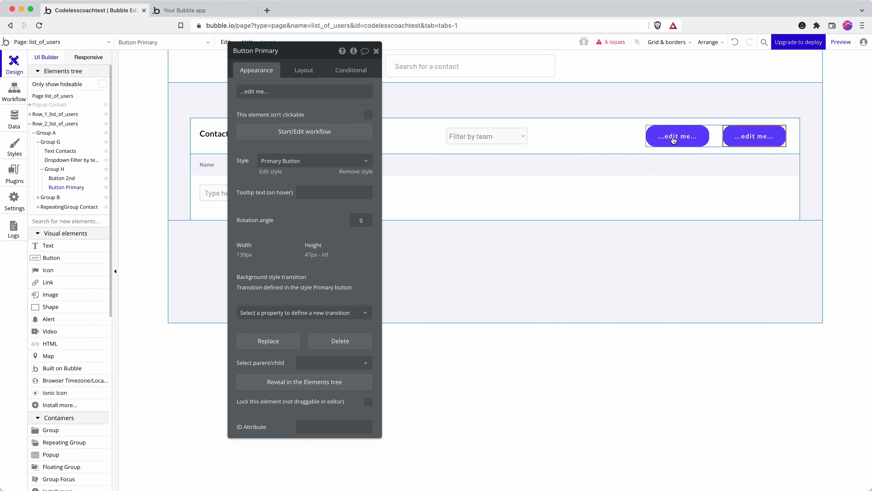
Step: Check Button 2nd and Button Primary on the canvas, then reopen the Primary Button style
{"action": "left_click", "coordinate": [676, 136]}
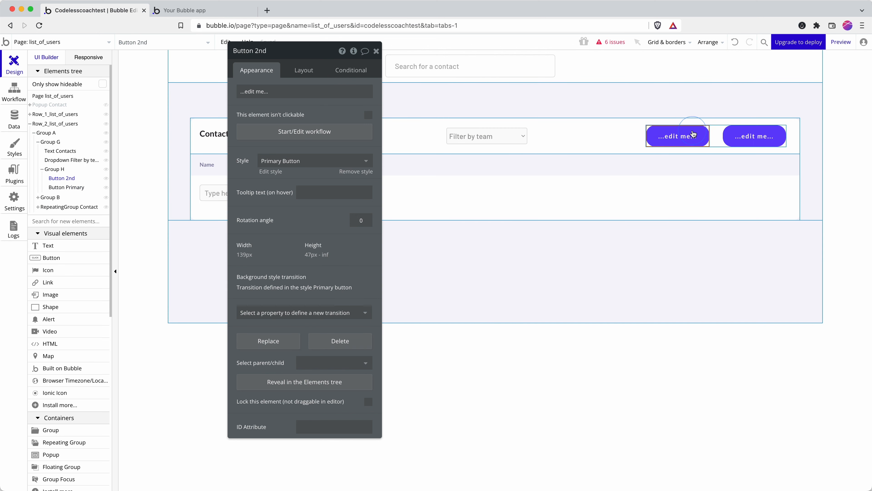
{"action": "left_click", "coordinate": [754, 136]}
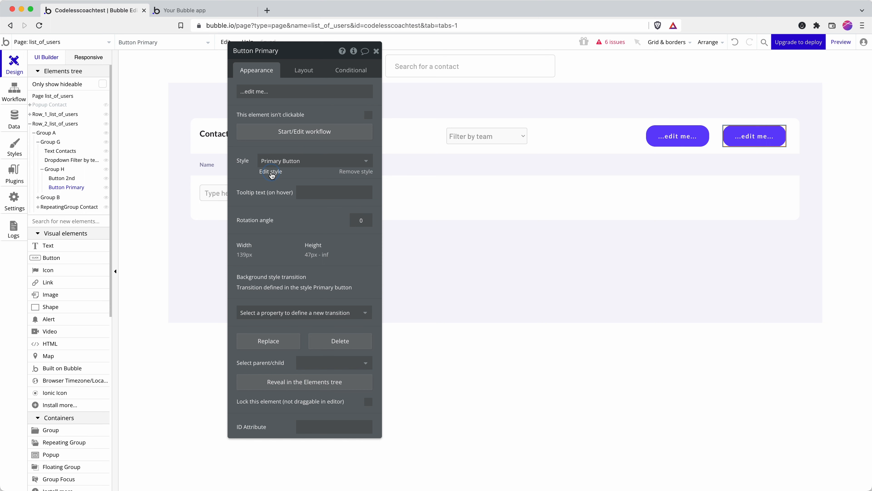
{"action": "left_click", "coordinate": [270, 171]}
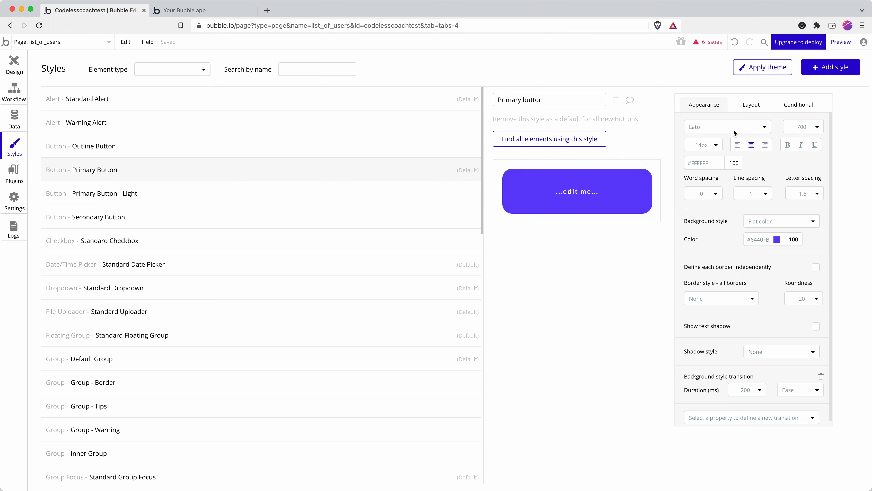
{"action": "mouse_move", "coordinate": [792, 111]}
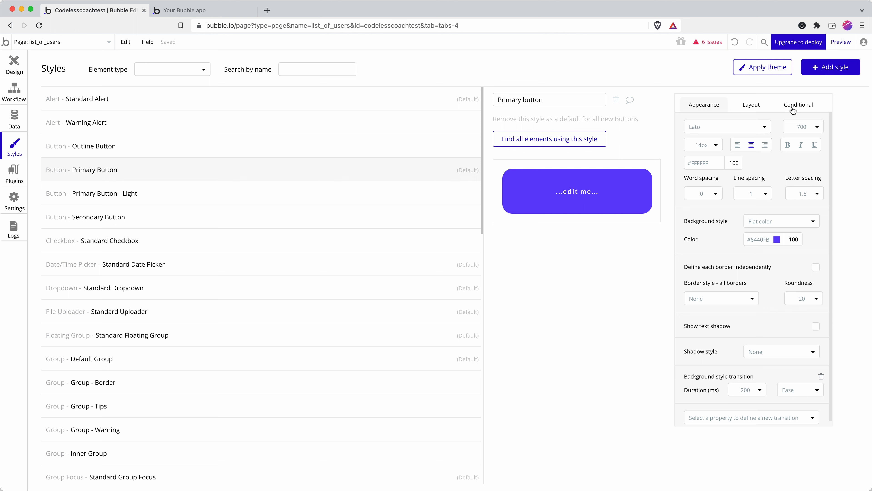
Step: Add a 'This Button is hovered' condition that changes the background colour
{"action": "left_click", "coordinate": [798, 104]}
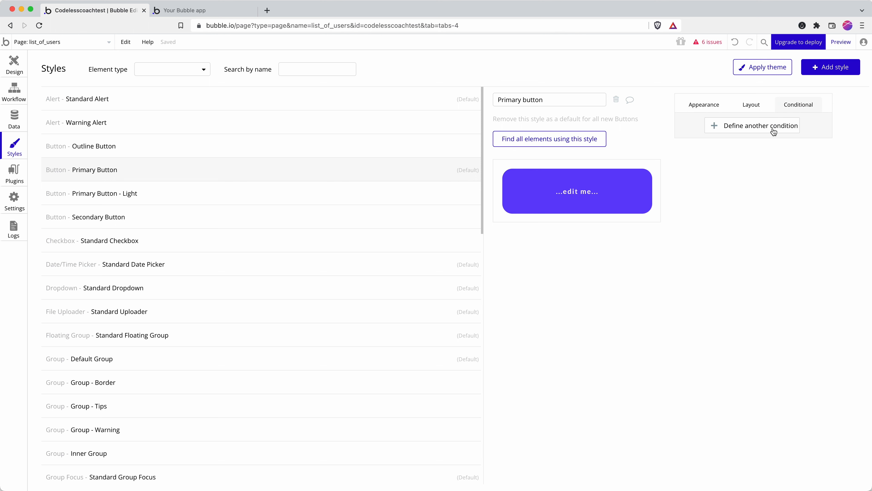
{"action": "left_click", "coordinate": [759, 125]}
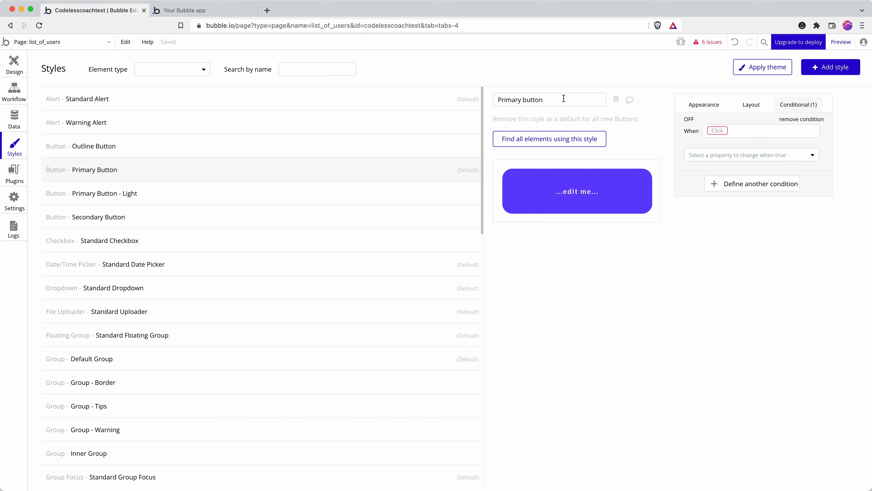
{"action": "left_click", "coordinate": [717, 131]}
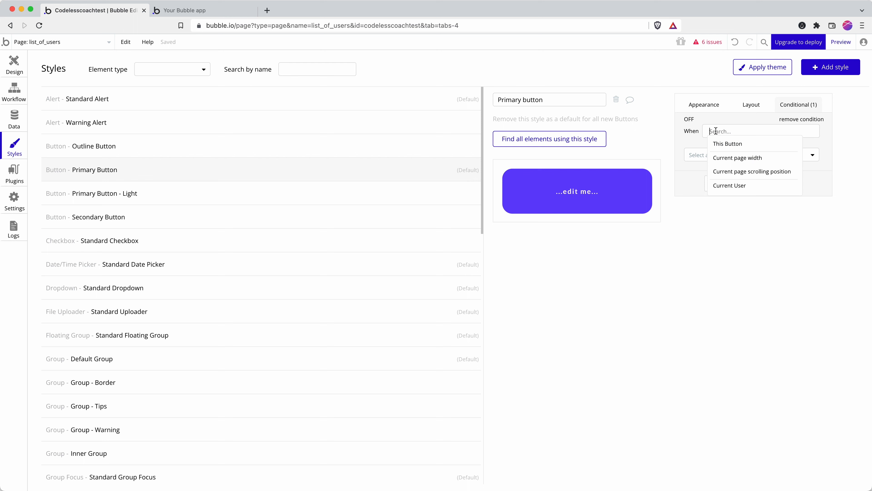
{"action": "left_click", "coordinate": [727, 143]}
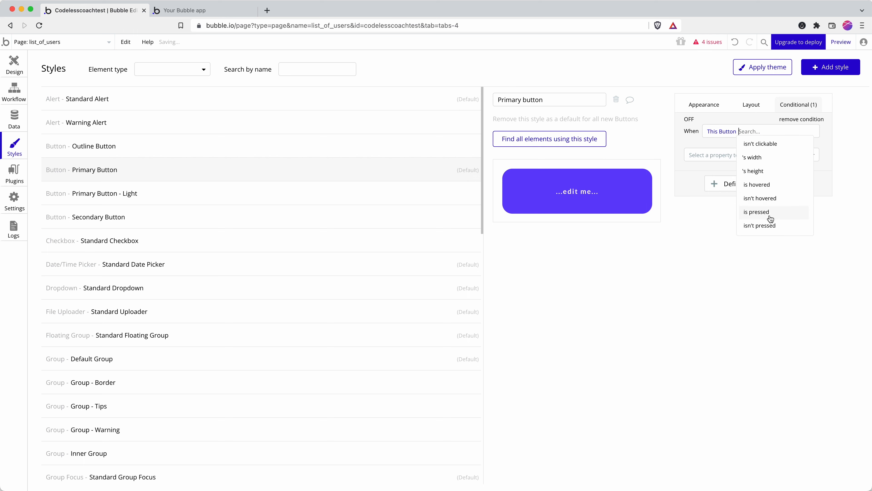
{"action": "left_click", "coordinate": [756, 184]}
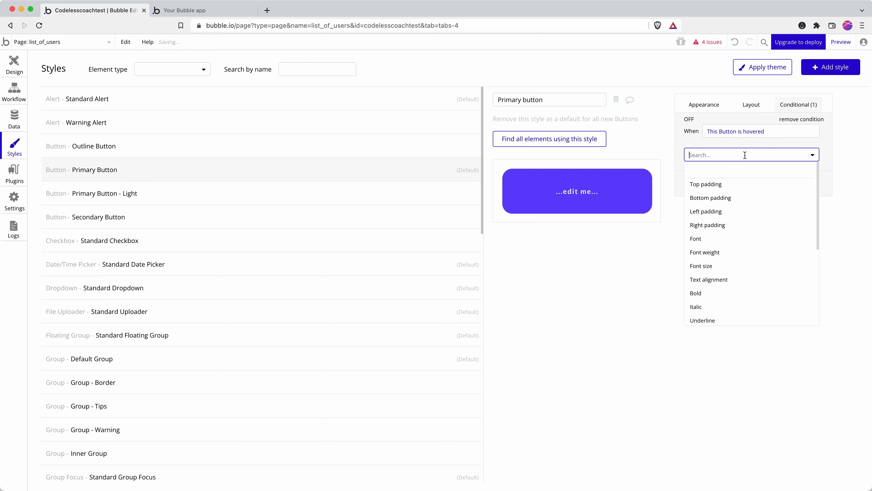
{"action": "type", "text": "back"}
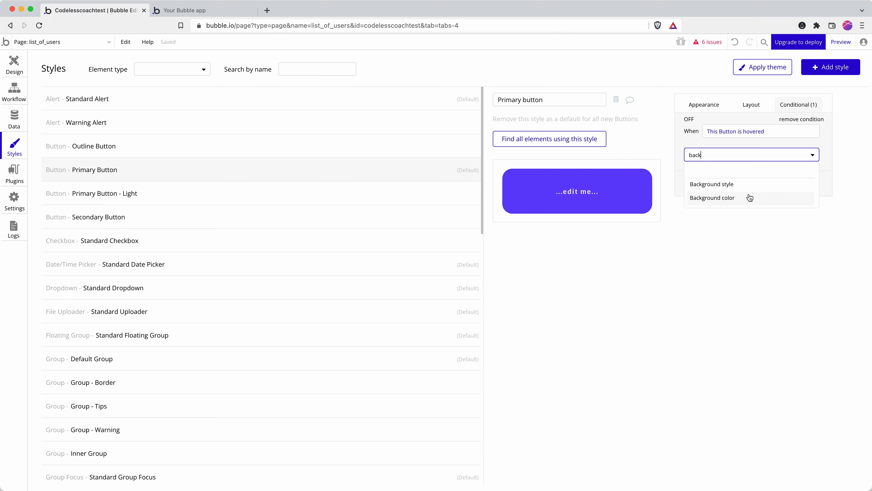
{"action": "left_click", "coordinate": [712, 198]}
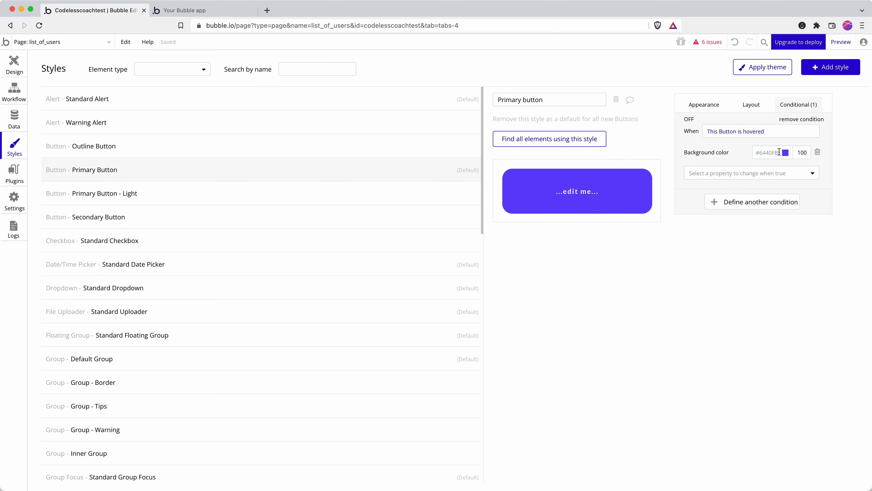
{"action": "left_click", "coordinate": [785, 152]}
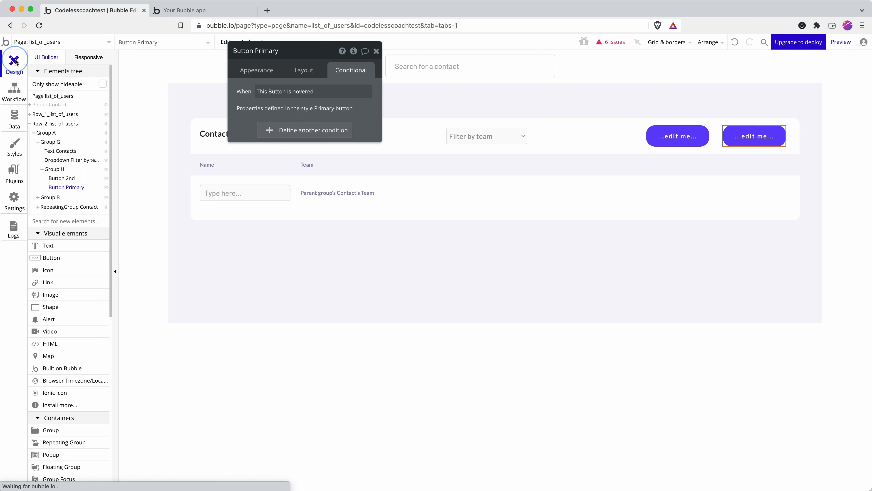
Step: Preview the Contacts page with both purple buttons, then return to the editor
{"action": "left_click", "coordinate": [203, 10]}
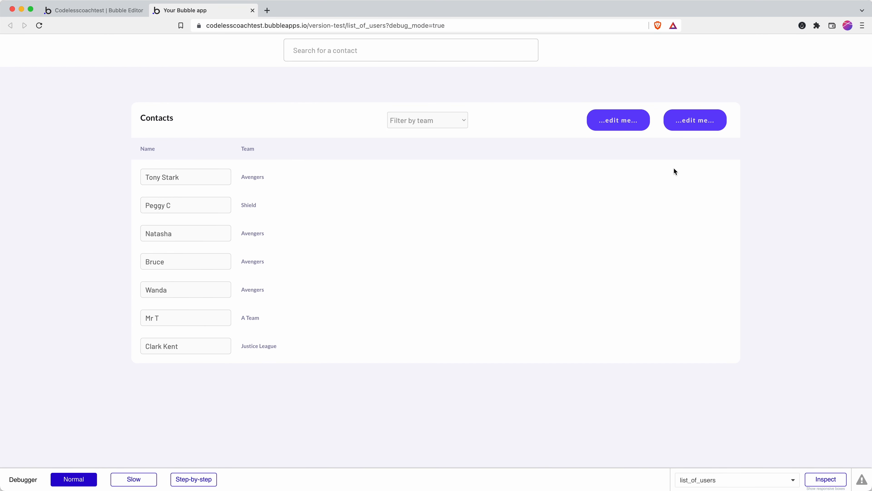
{"action": "left_click", "coordinate": [617, 120]}
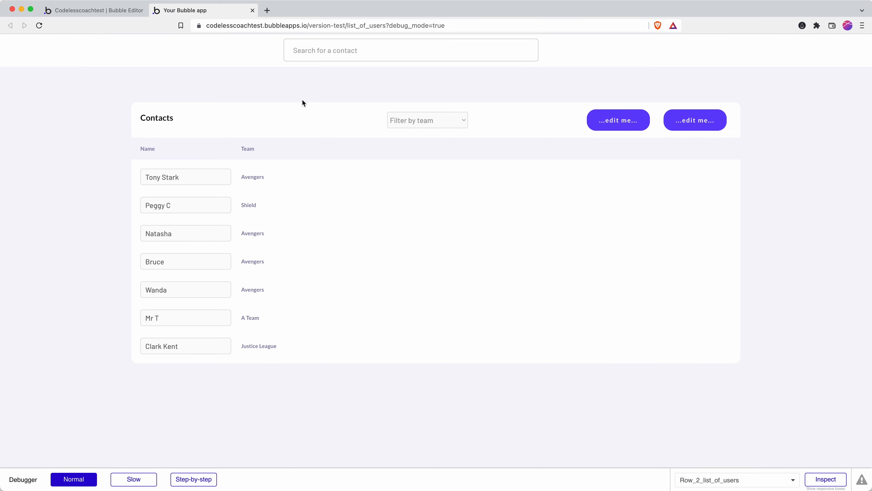
{"action": "left_click", "coordinate": [89, 10]}
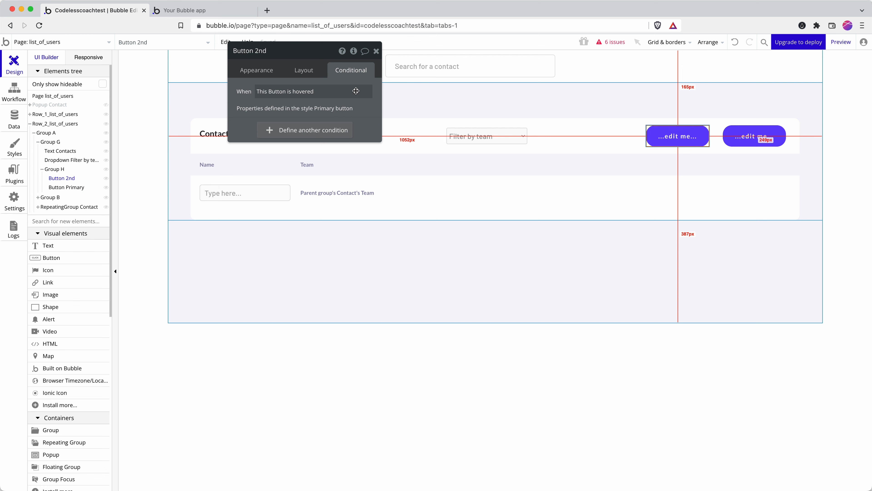
Step: Set Button 2nd's font size to 13 and letter spacing to 0
{"action": "left_click", "coordinate": [256, 70]}
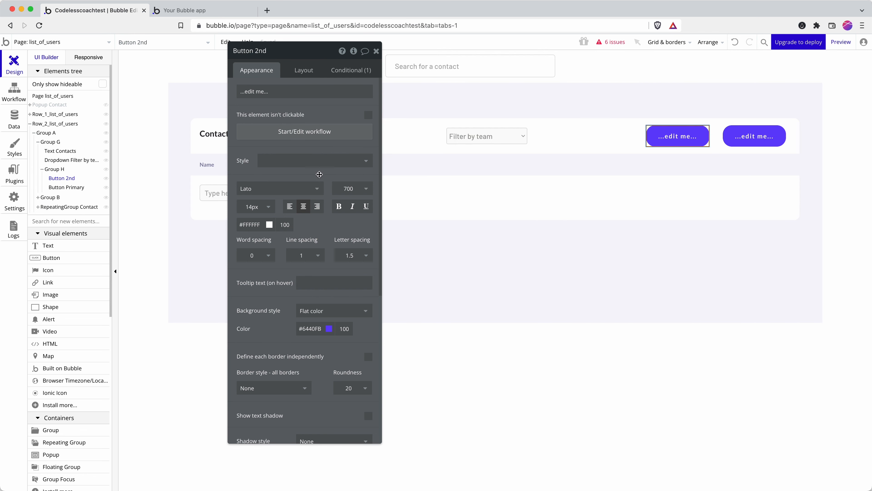
{"action": "mouse_move", "coordinate": [235, 206]}
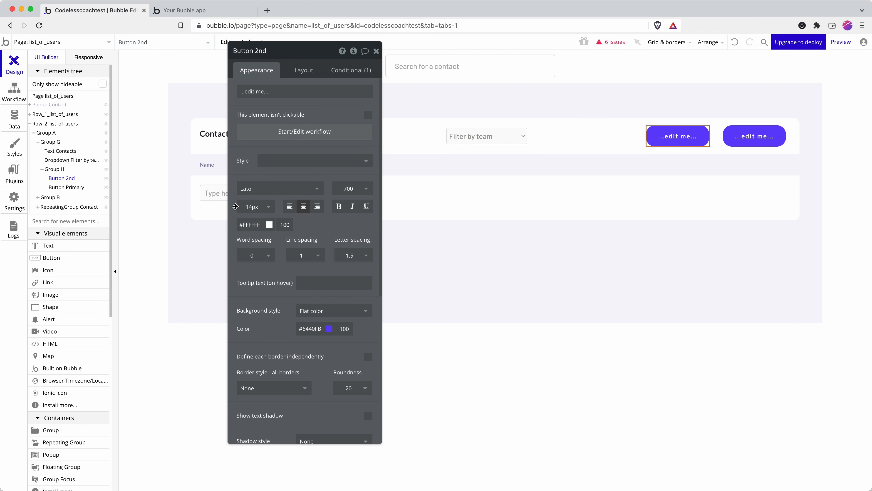
{"action": "left_click", "coordinate": [254, 206]}
{"action": "type", "text": "13"}
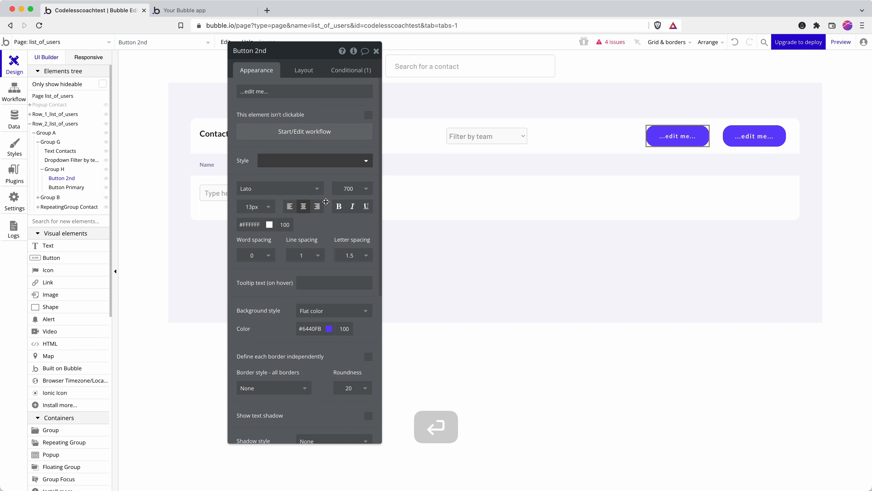
{"action": "left_click", "coordinate": [353, 254]}
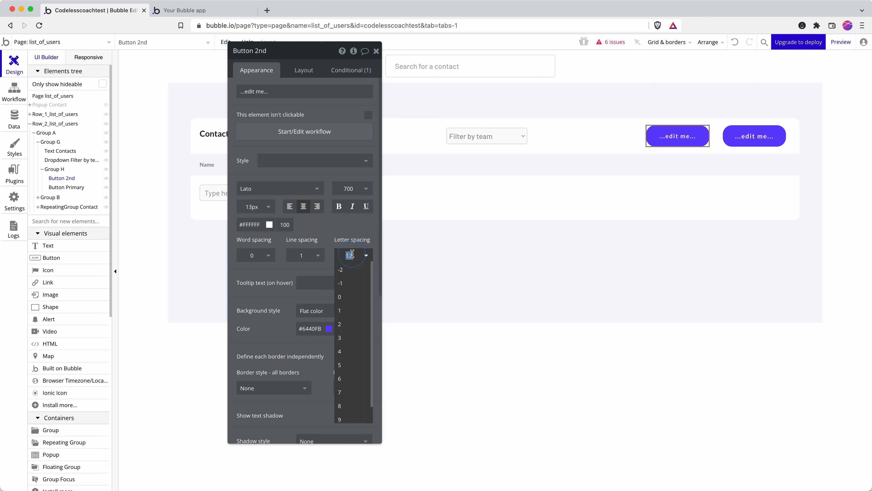
{"action": "left_click", "coordinate": [339, 297]}
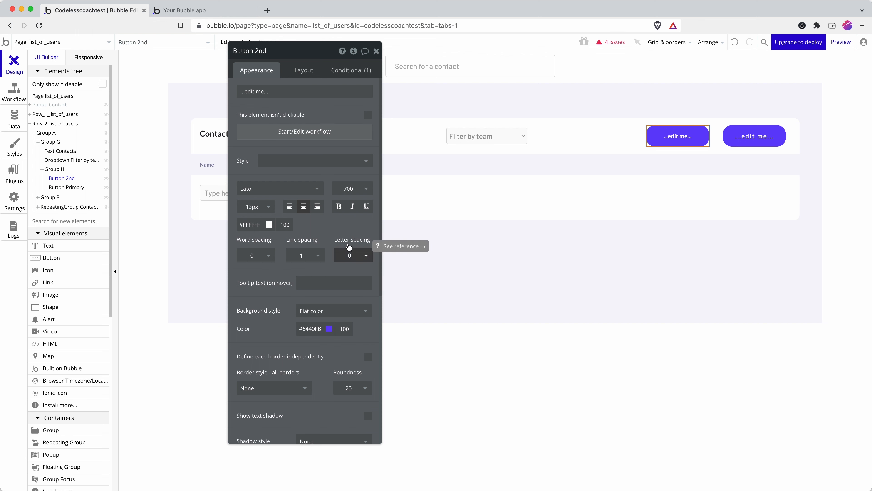
{"action": "scroll", "scroll_direction": "down", "scroll_amount": 3}
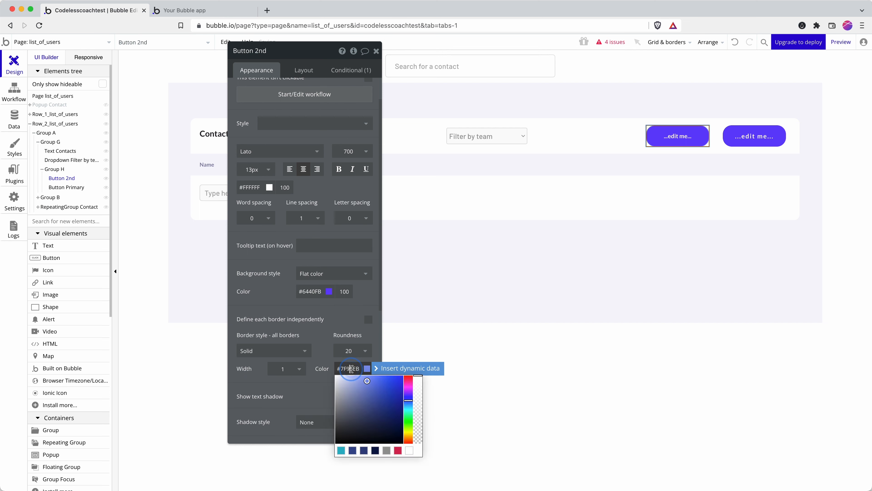
Step: Give Button 2nd a 2 px #6440FB border, no background fill and purple text
{"action": "left_click", "coordinate": [287, 369]}
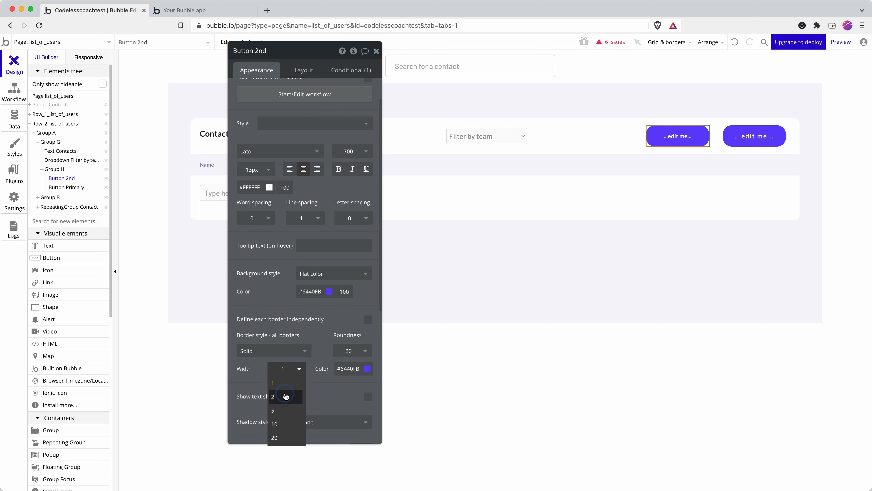
{"action": "left_click", "coordinate": [273, 397]}
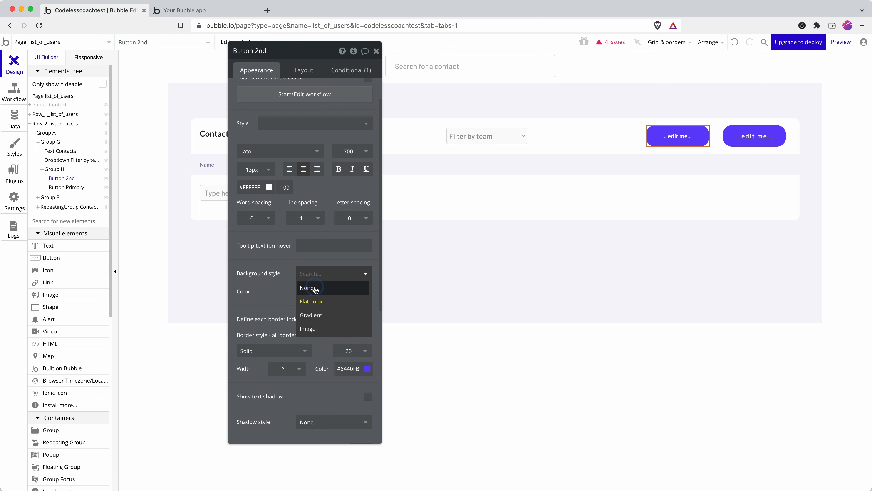
{"action": "left_click", "coordinate": [308, 288]}
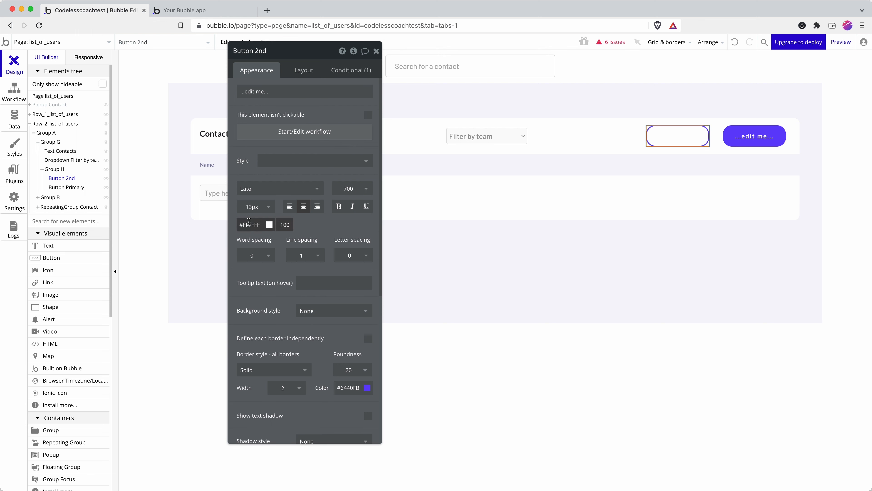
{"action": "key", "text": "cmd+v"}
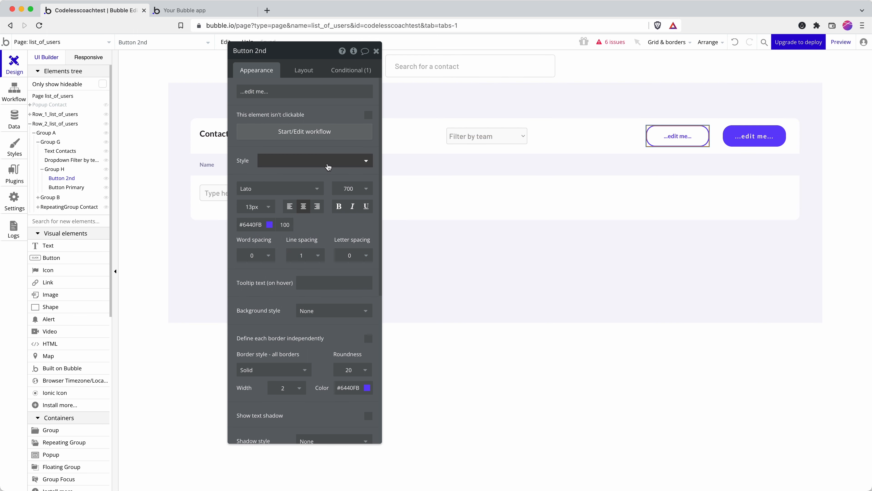
{"action": "left_click", "coordinate": [351, 70]}
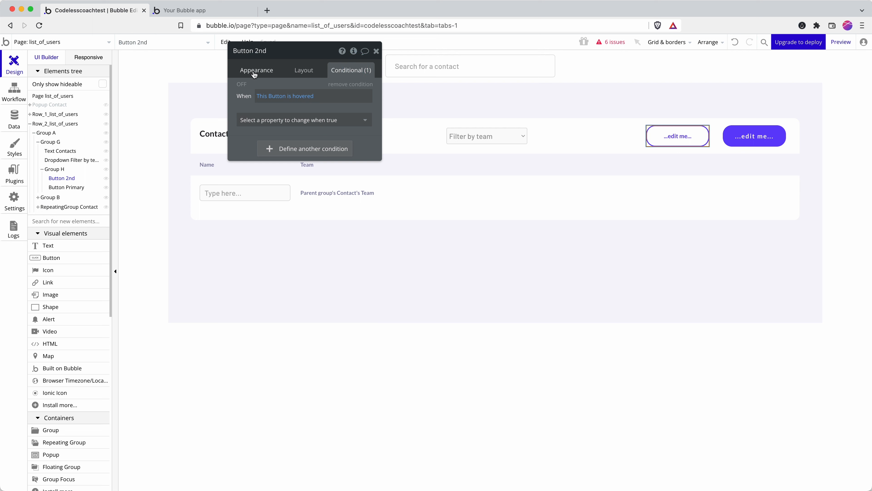
{"action": "left_click", "coordinate": [256, 70]}
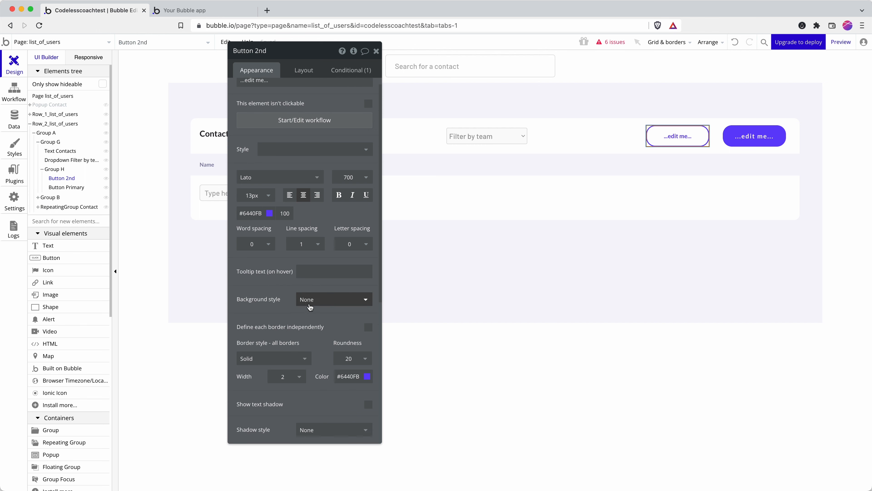
{"action": "left_click", "coordinate": [350, 70]}
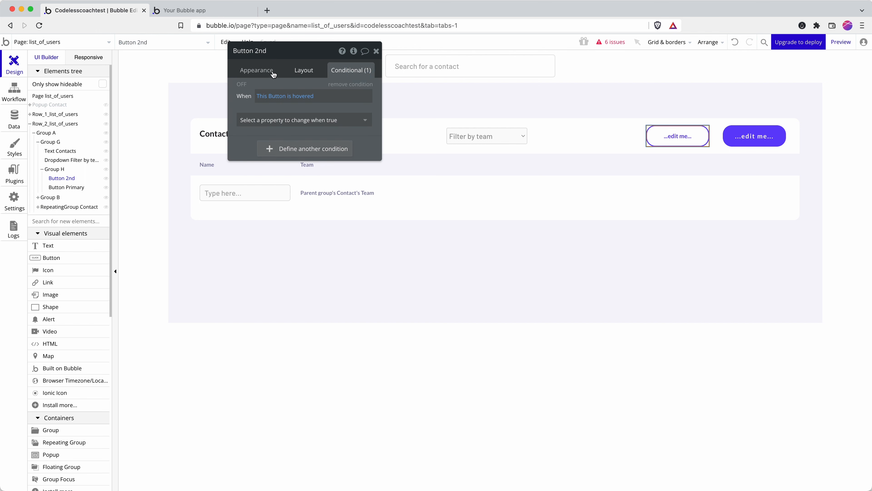
{"action": "left_click", "coordinate": [256, 70]}
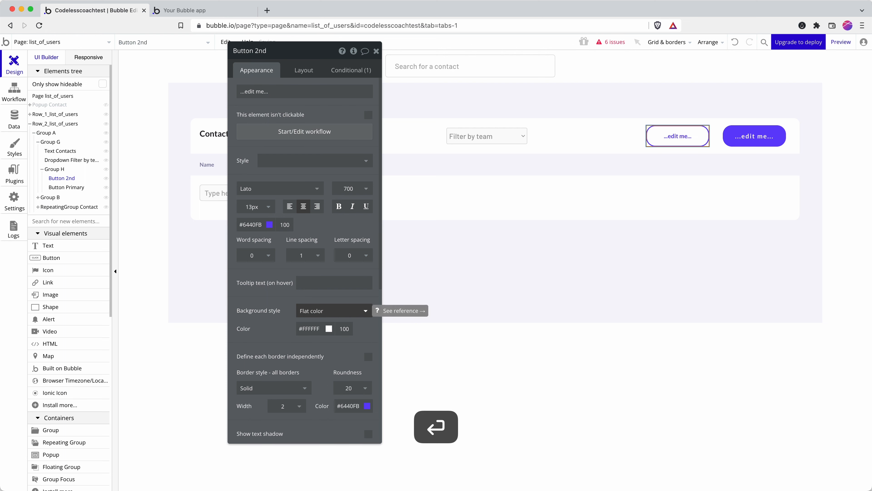
{"action": "left_click", "coordinate": [351, 70]}
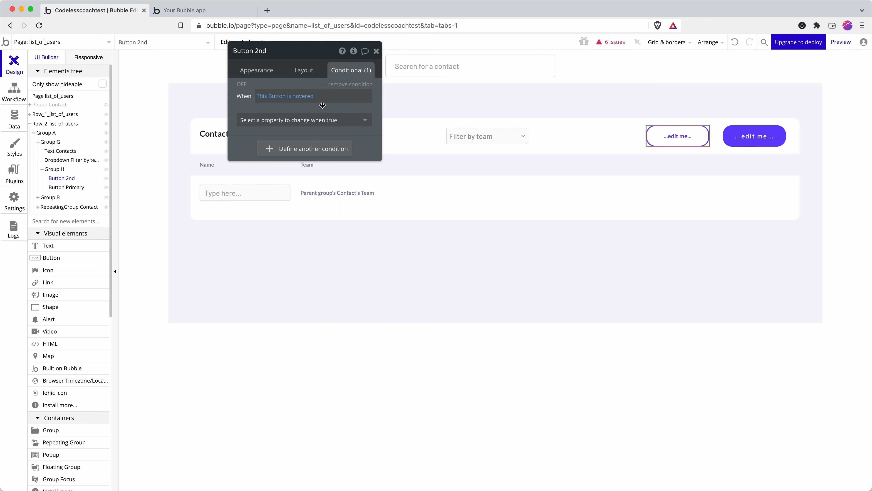
{"action": "left_click", "coordinate": [304, 120]}
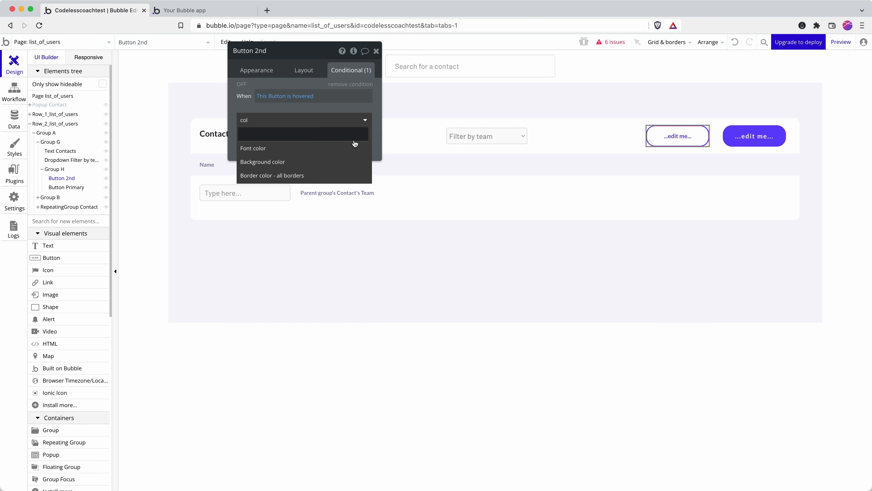
{"action": "left_click", "coordinate": [262, 162]}
{"action": "type", "text": "#F2F2F2"}
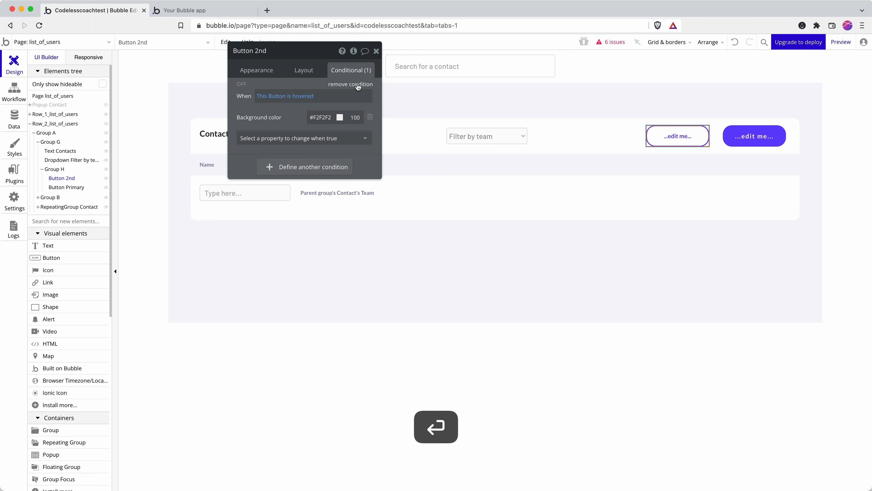
{"action": "left_click", "coordinate": [203, 10]}
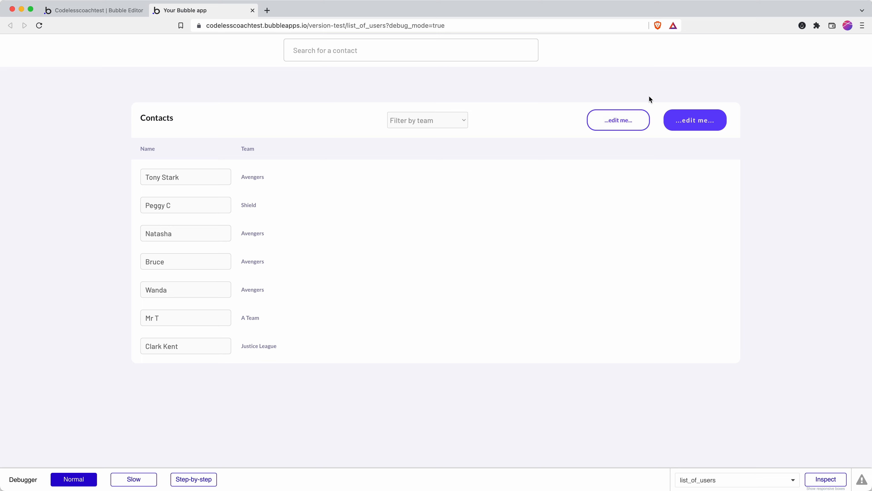
{"action": "left_click", "coordinate": [617, 120]}
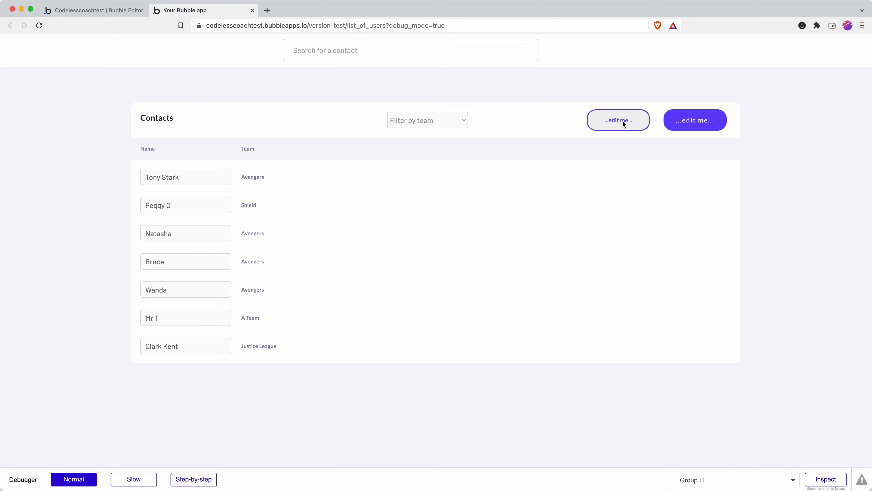
{"action": "left_click", "coordinate": [92, 10]}
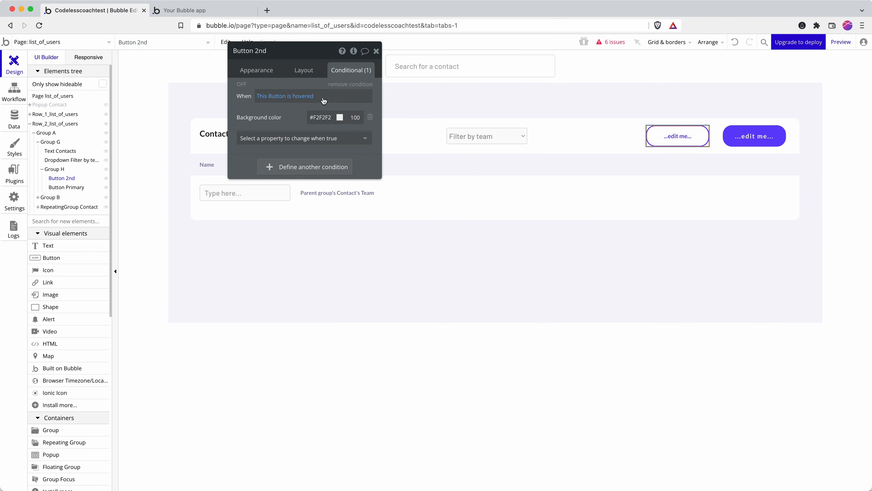
Step: Add a #623CFA border colour to Button 2nd's hover condition and reopen the preview
{"action": "left_click", "coordinate": [303, 138]}
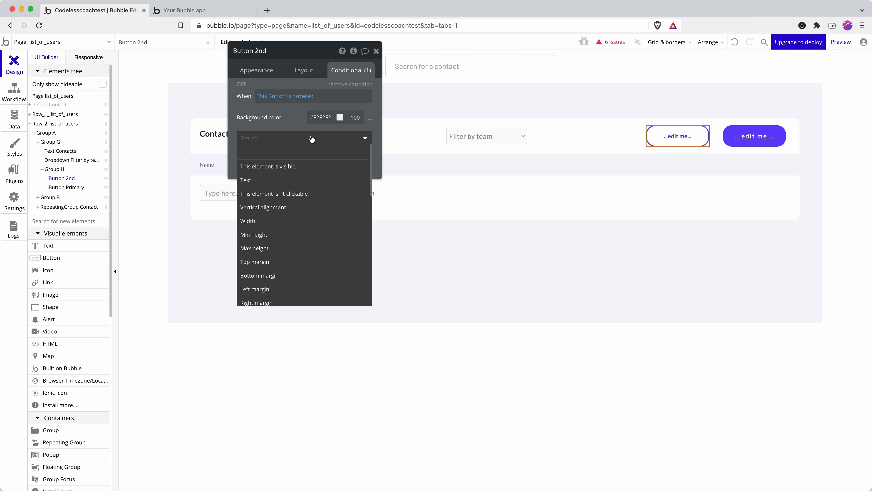
{"action": "type", "text": "bord"}
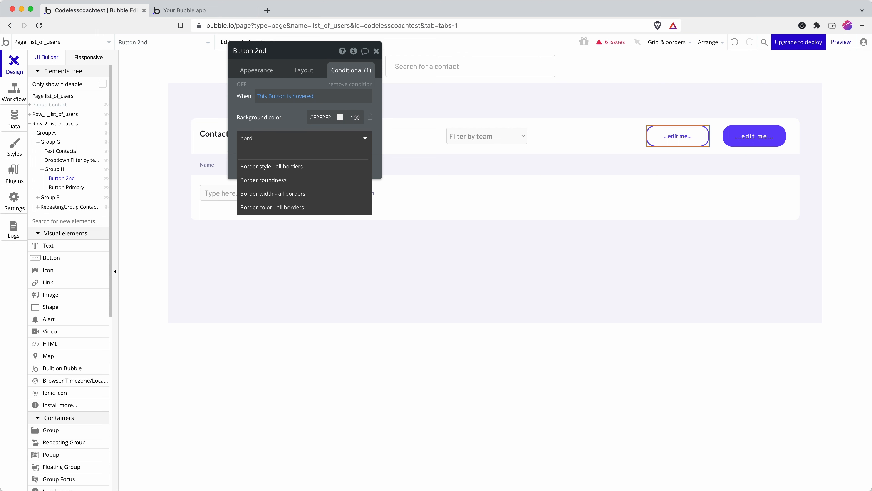
{"action": "left_click", "coordinate": [272, 208]}
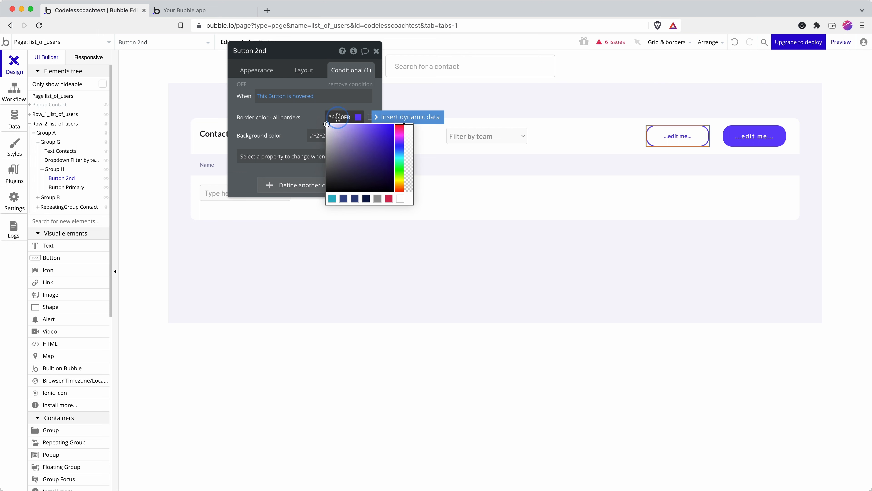
{"action": "left_click", "coordinate": [377, 125]}
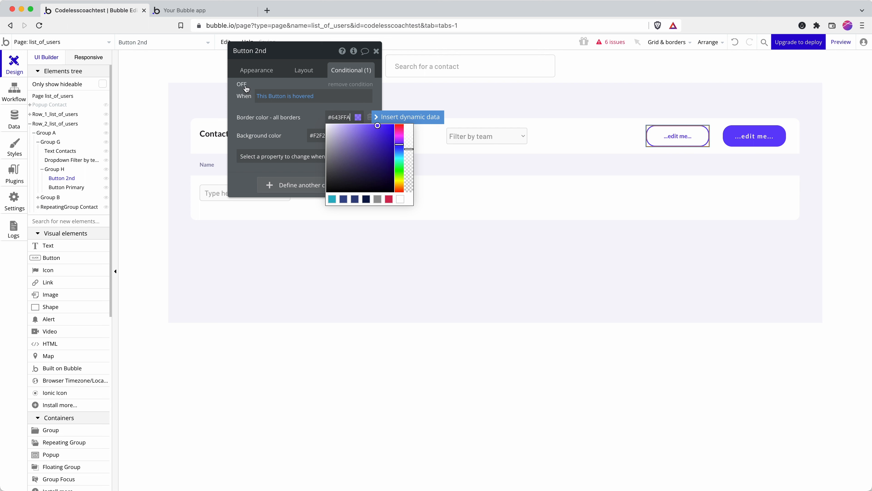
{"action": "left_click", "coordinate": [241, 85]}
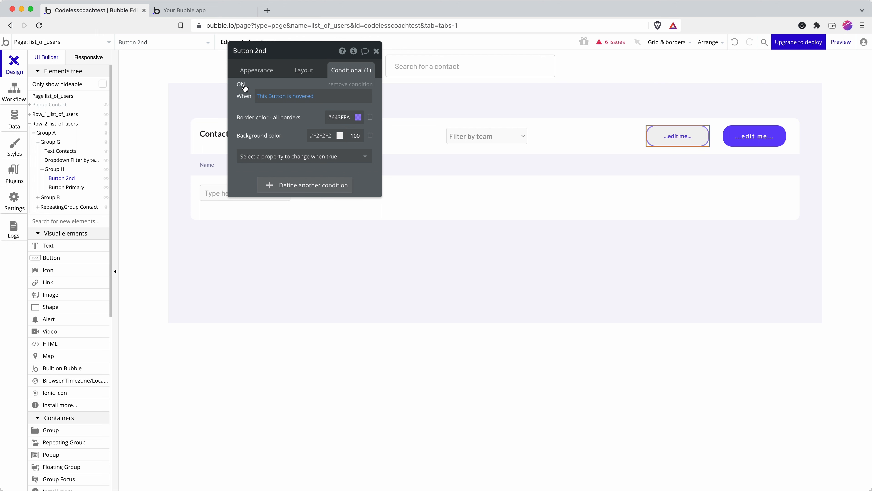
{"action": "left_click", "coordinate": [359, 117]}
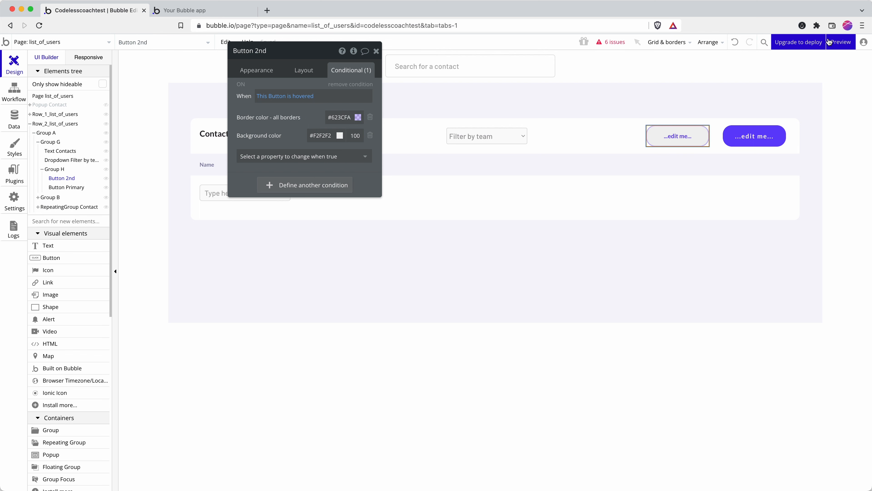
{"action": "left_click", "coordinate": [840, 42]}
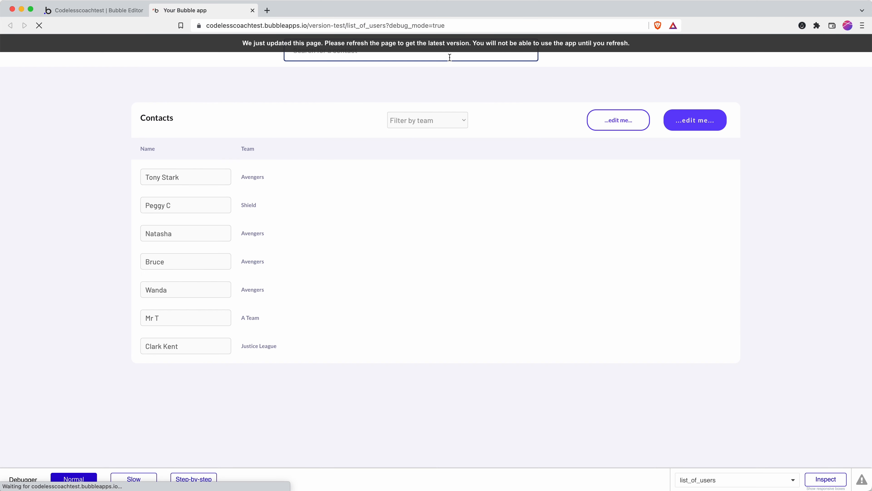
Step: Check the outlined button in the refreshed preview and return to the editor
{"action": "left_click", "coordinate": [39, 25]}
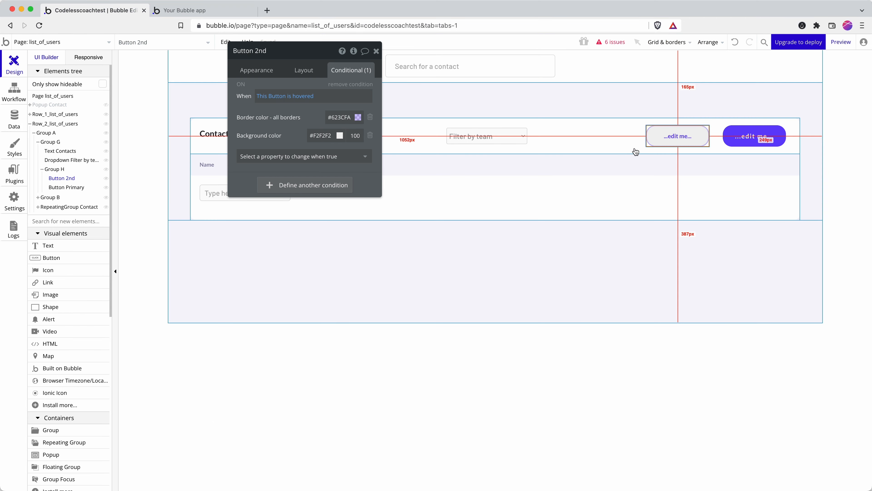
{"action": "mouse_move", "coordinate": [647, 150]}
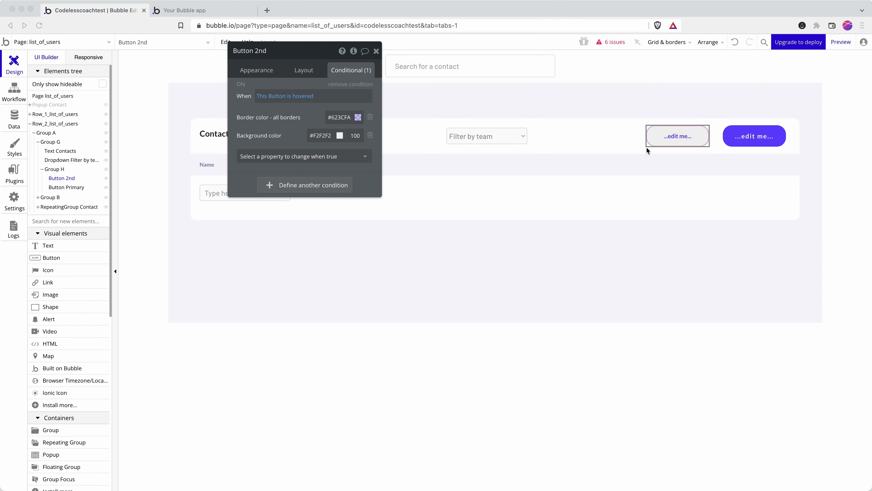
{"action": "mouse_move", "coordinate": [340, 102]}
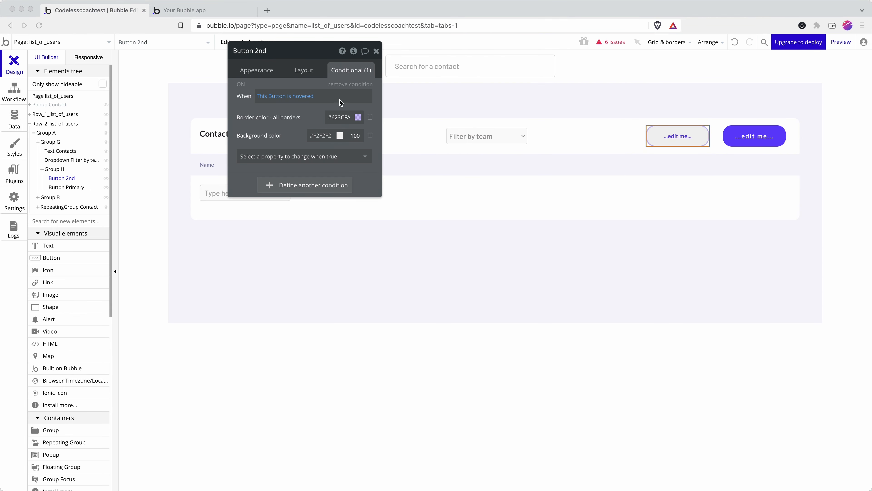
Step: Choose 'Create a new style...' from Button 2nd's Style dropdown
{"action": "left_click", "coordinate": [256, 70]}
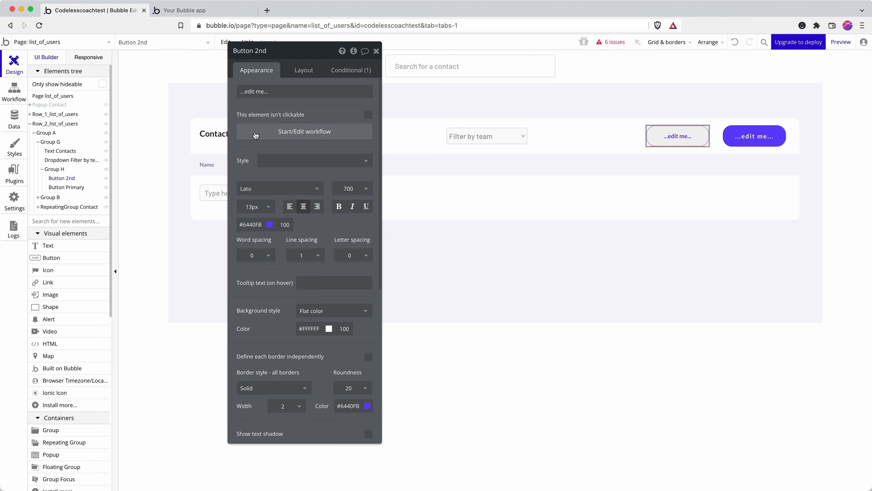
{"action": "left_click", "coordinate": [314, 161]}
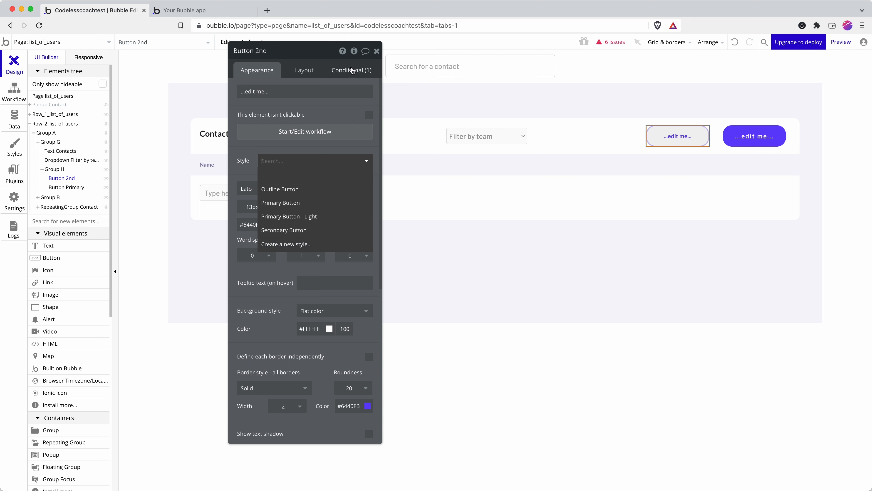
{"action": "mouse_move", "coordinate": [291, 253]}
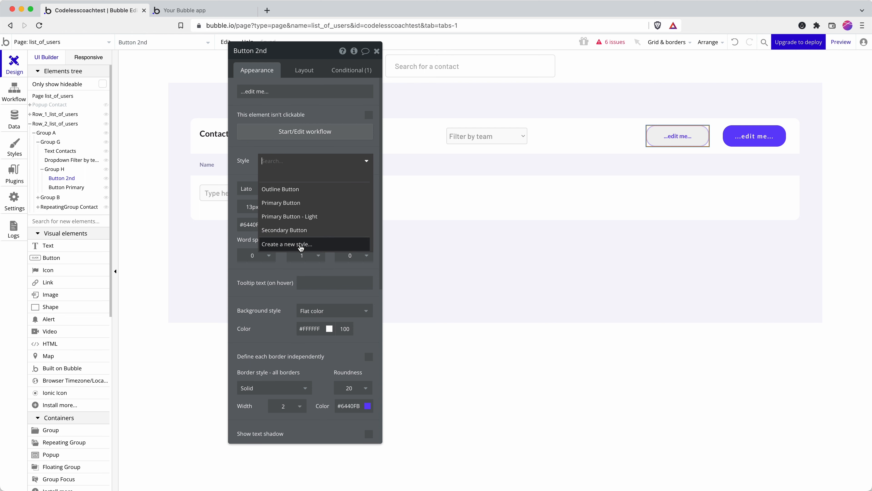
{"action": "left_click", "coordinate": [287, 244]}
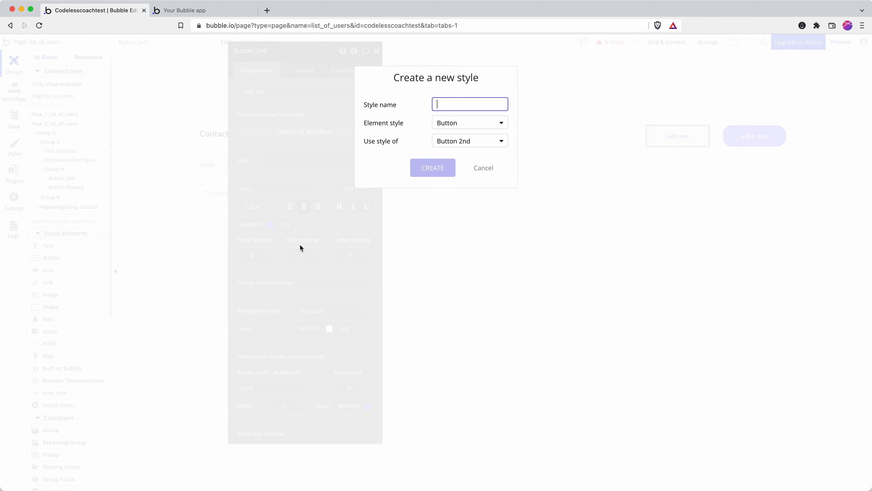
Step: Create a new style named 'Button 2nd' from the outlined button's look
{"action": "type", "text": "Button 2n"}
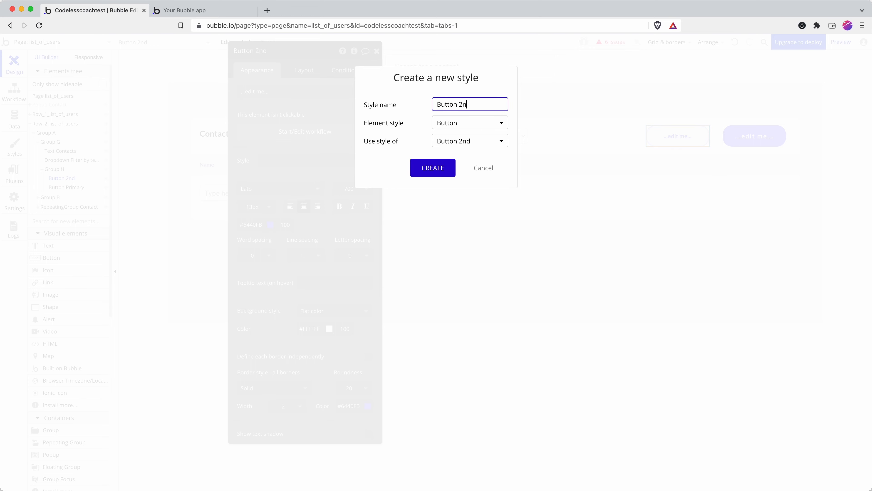
{"action": "left_click", "coordinate": [483, 168]}
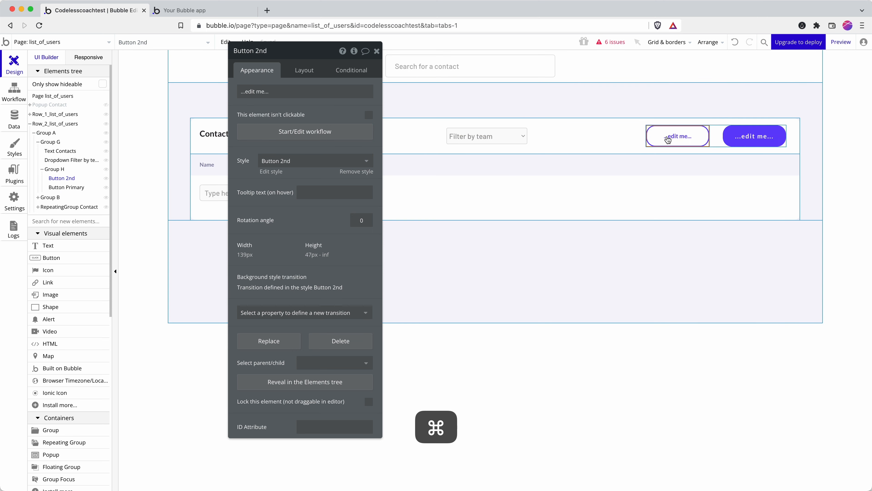
Step: Add a new Button D, then view the Button 2nd style's font size options on the Styles page
{"action": "left_click", "coordinate": [376, 51]}
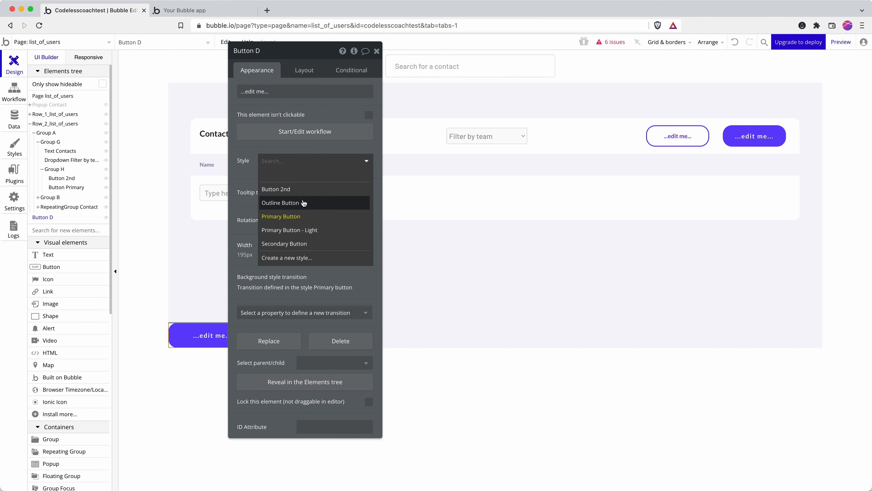
{"action": "left_click", "coordinate": [275, 188]}
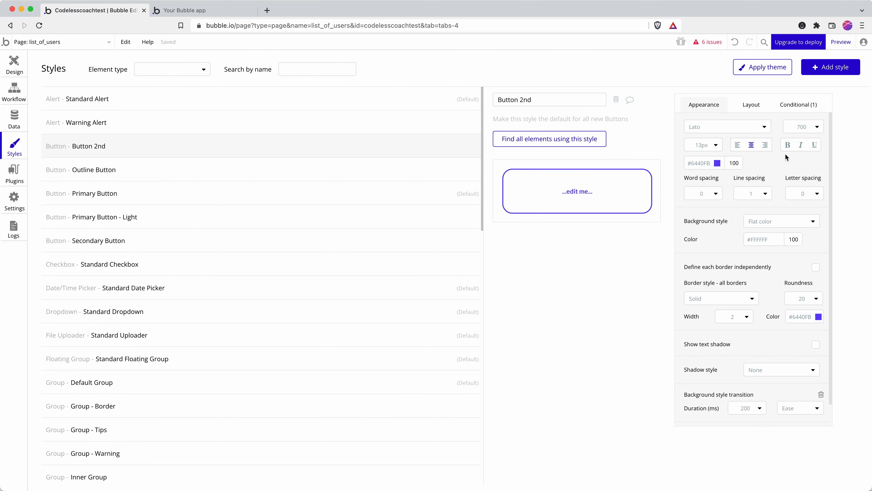
{"action": "left_click", "coordinate": [713, 144]}
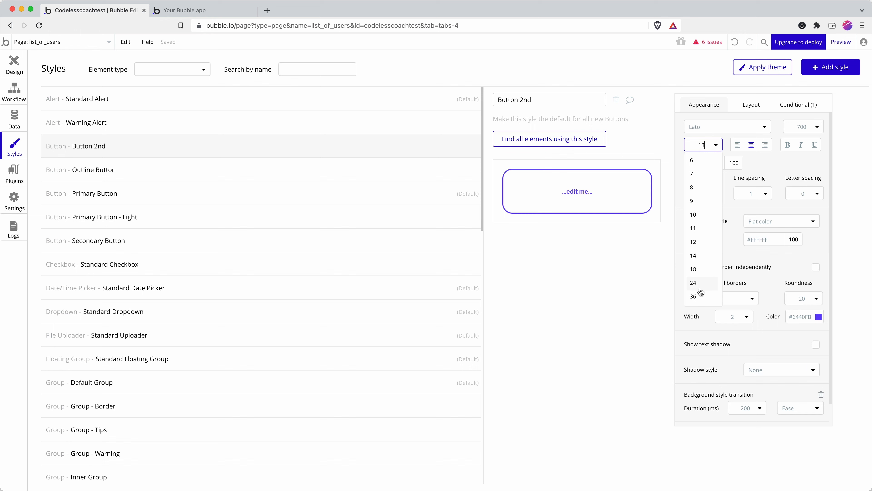